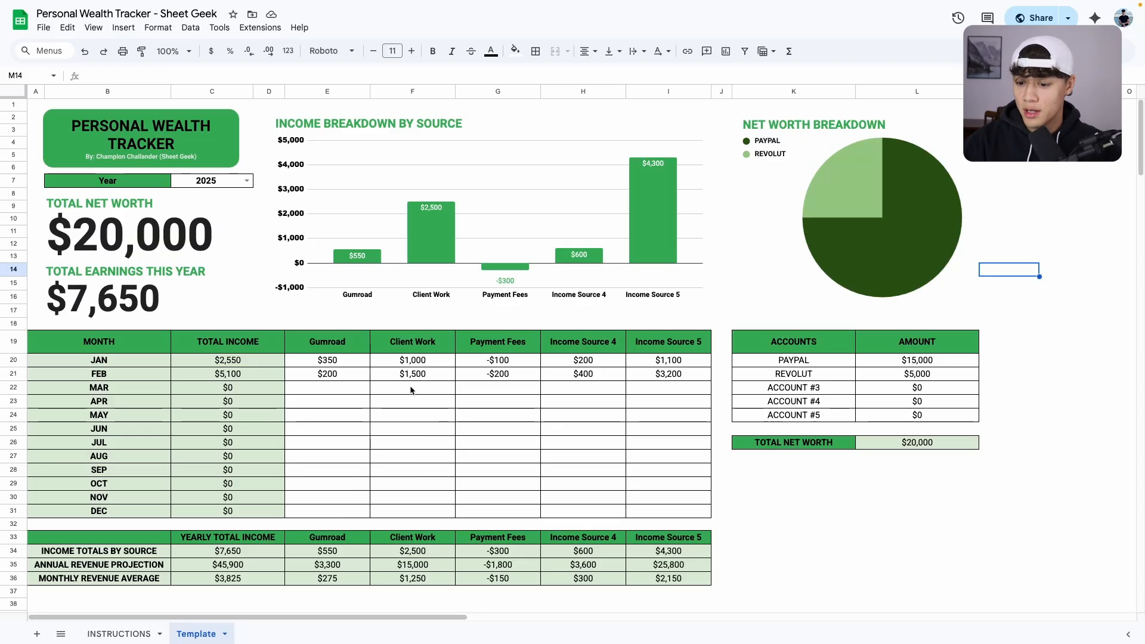
Review the instructions sheet, then the dashboard's total earnings, income breakdown and net worth charts.
{"action": "left_click", "coordinate": [118, 634]}
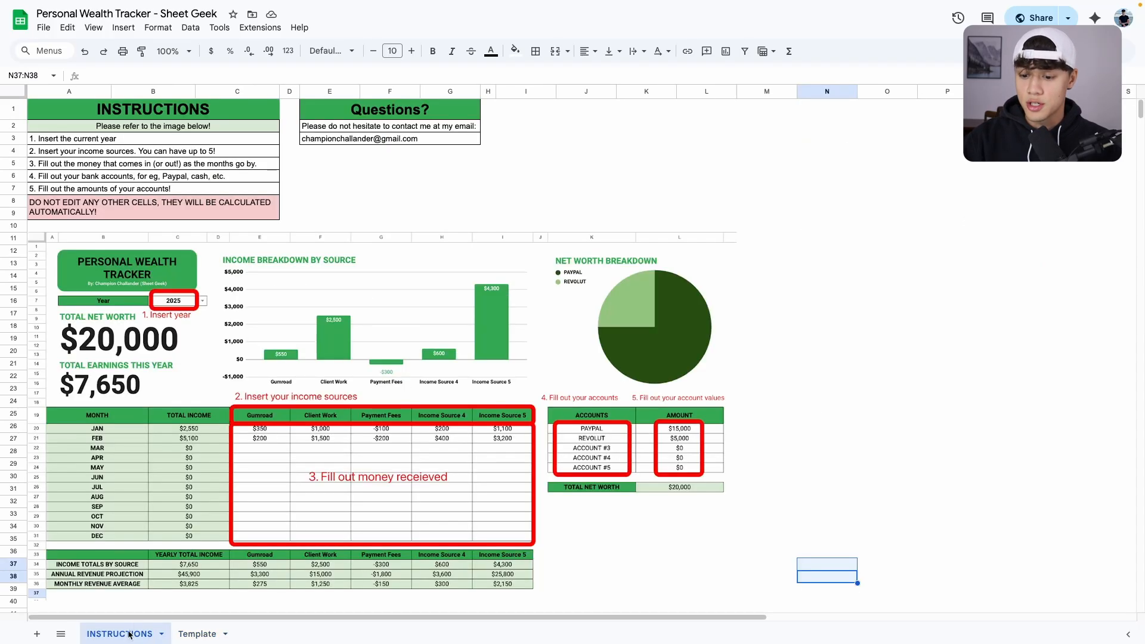
{"action": "mouse_move", "coordinate": [113, 138]}
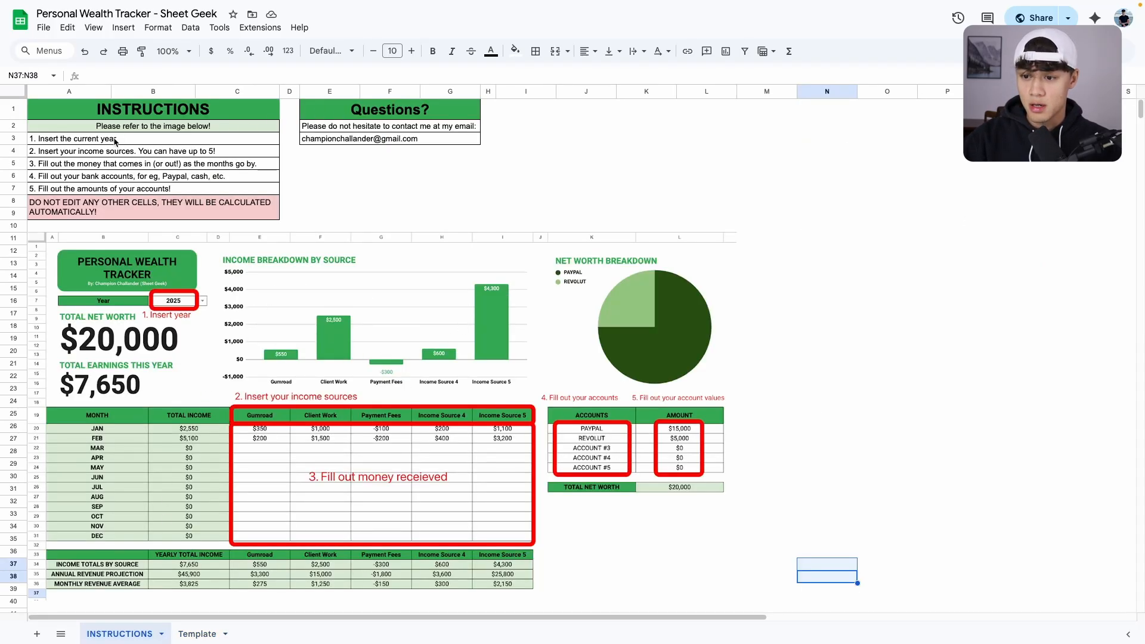
{"action": "mouse_move", "coordinate": [250, 364]}
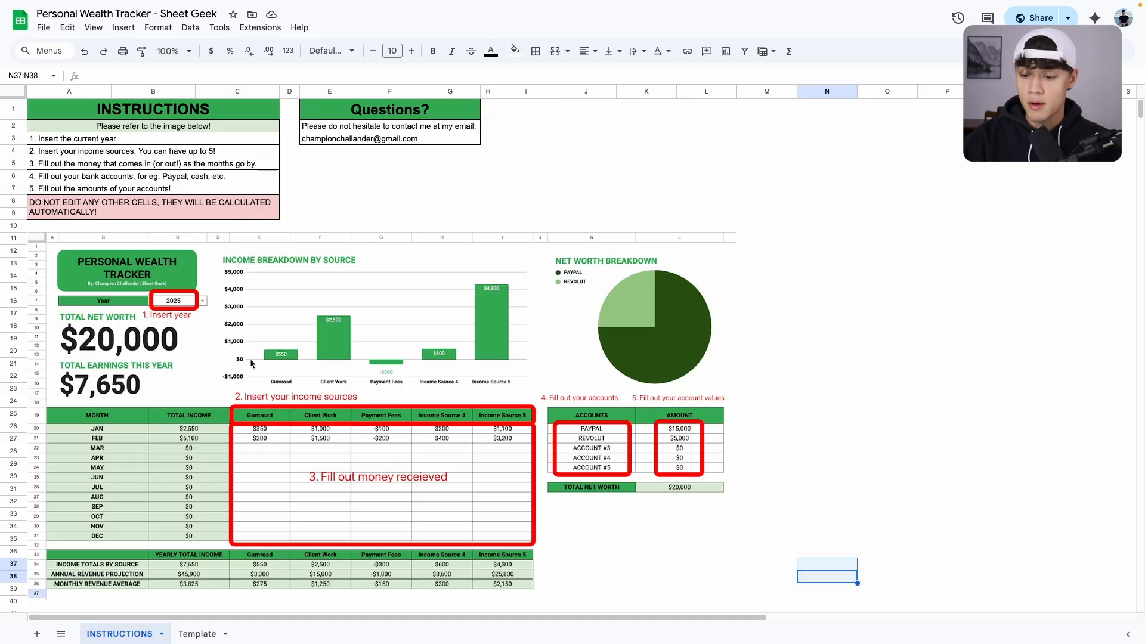
{"action": "left_click", "coordinate": [196, 634]}
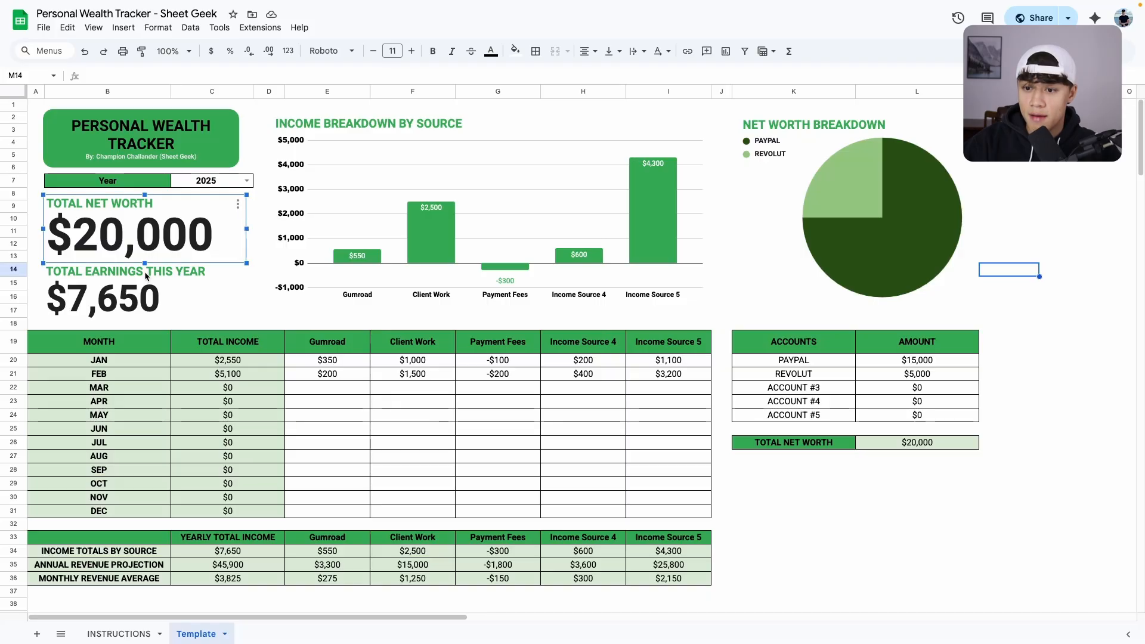
{"action": "mouse_move", "coordinate": [152, 229]}
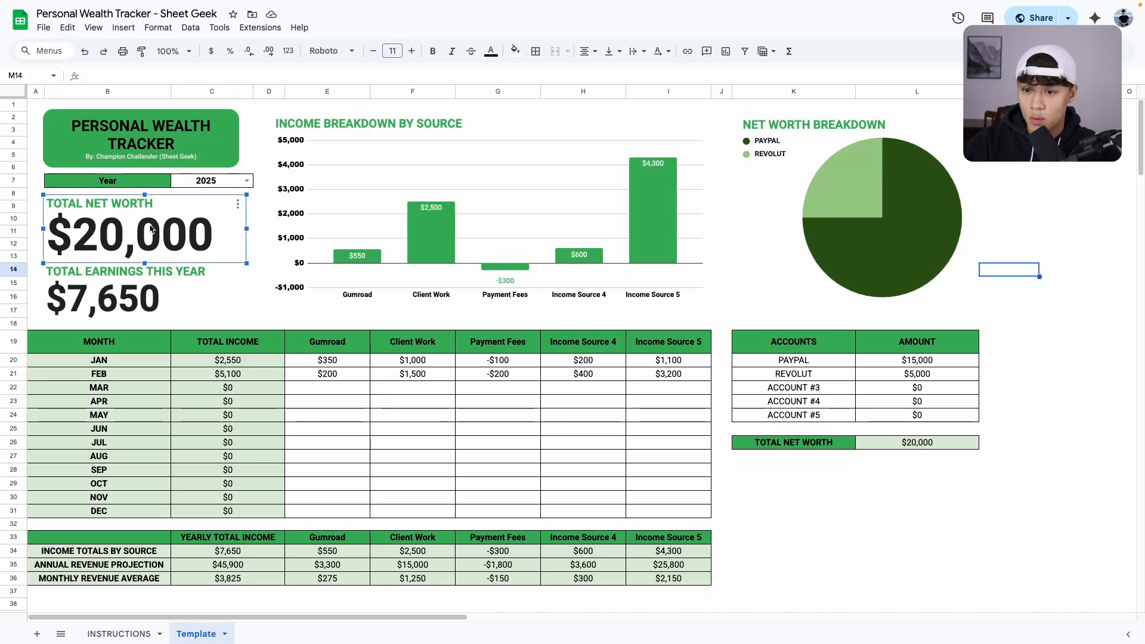
{"action": "left_click", "coordinate": [110, 293]}
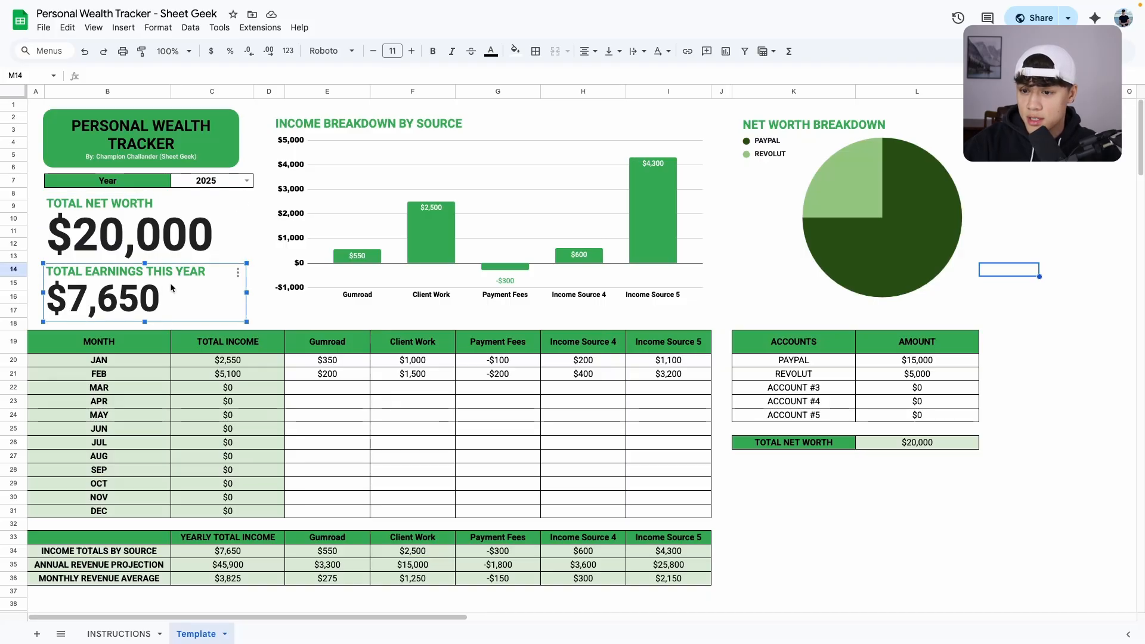
{"action": "left_click", "coordinate": [490, 212]}
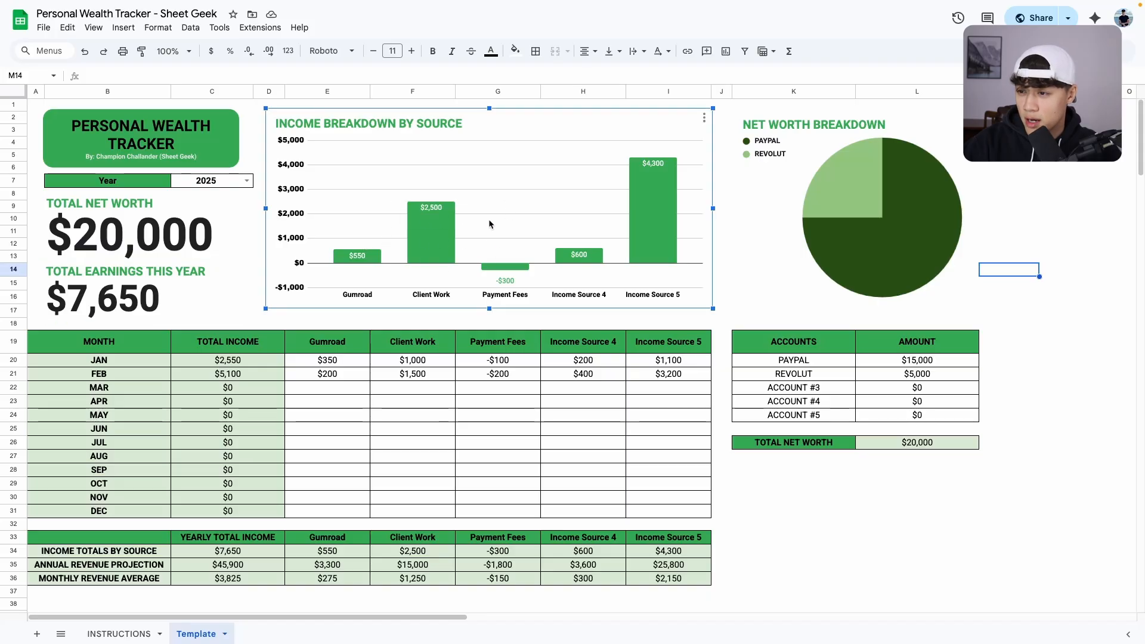
{"action": "left_click", "coordinate": [832, 213]}
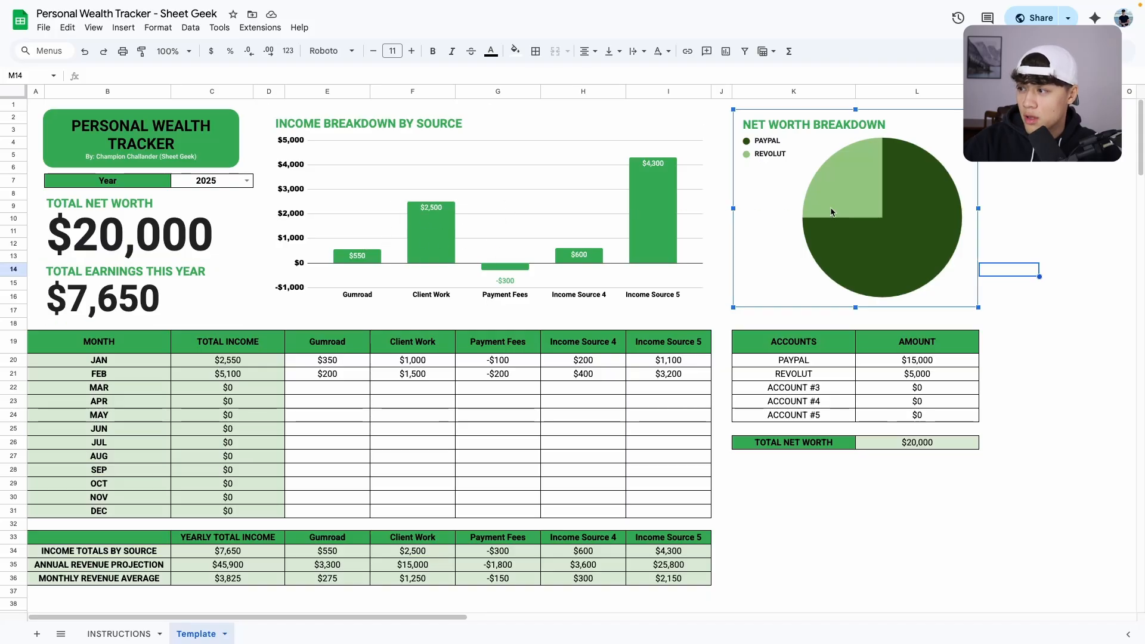
{"action": "mouse_move", "coordinate": [515, 231]}
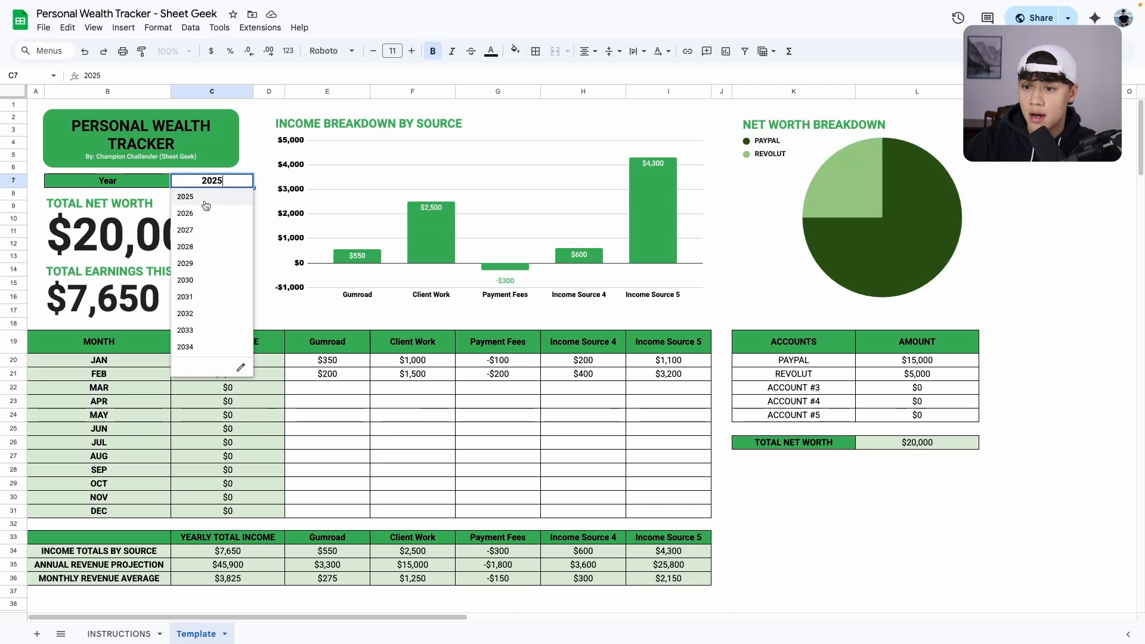
Keep the year at 2025 and rename the Income Source 4 heading to Office Job.
{"action": "left_click", "coordinate": [185, 196]}
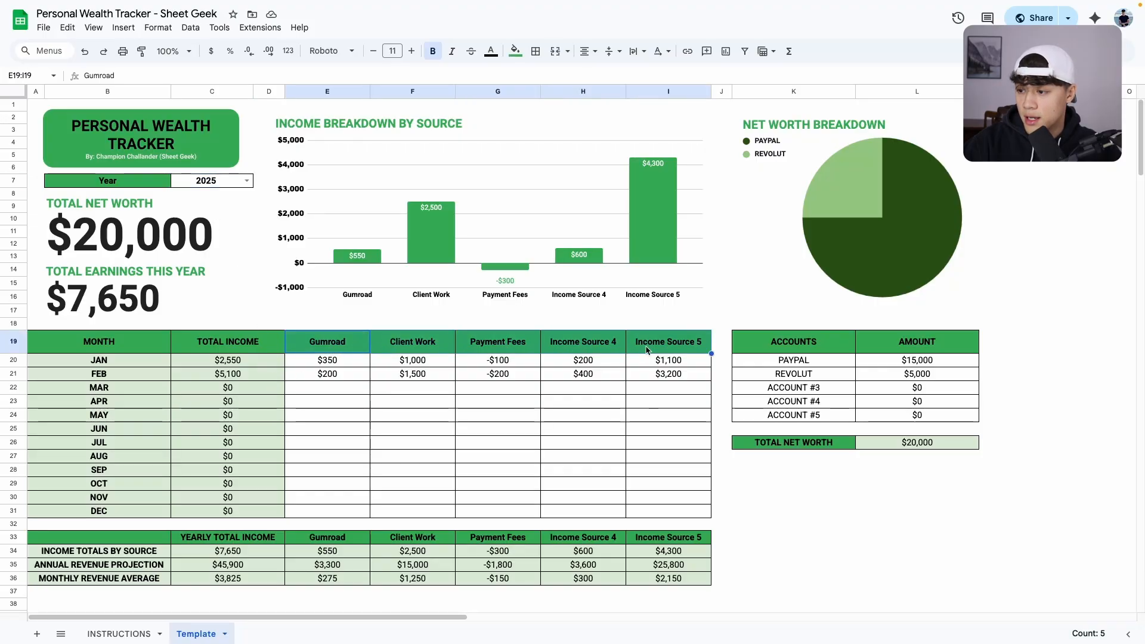
{"action": "left_click", "coordinate": [327, 360]}
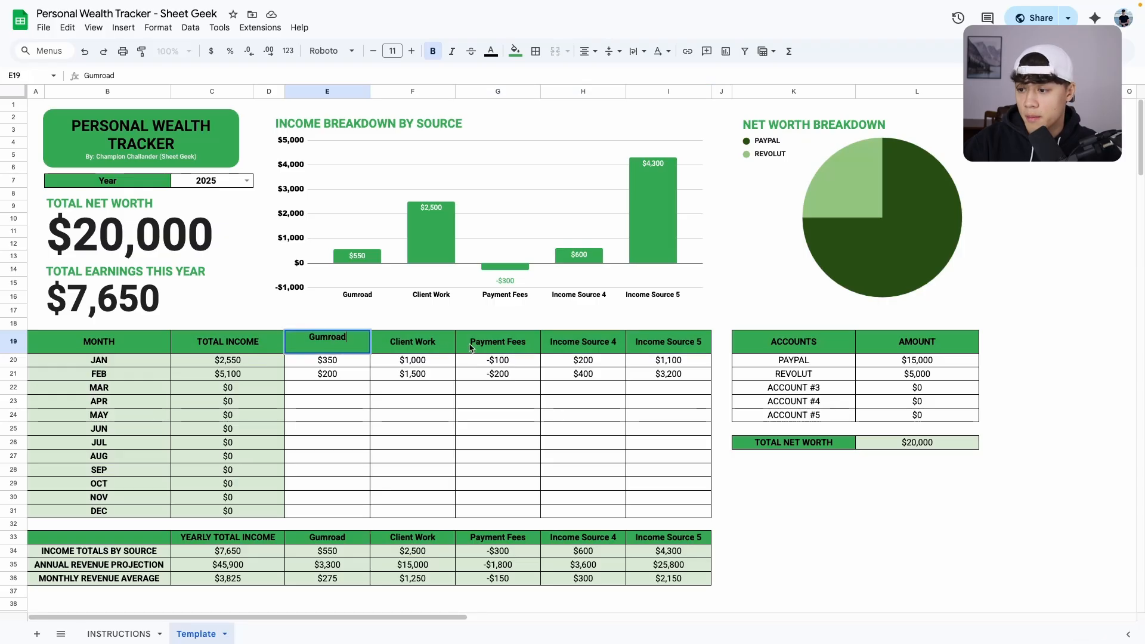
{"action": "left_click", "coordinate": [583, 342]}
{"action": "type", "text": "Office Job"}
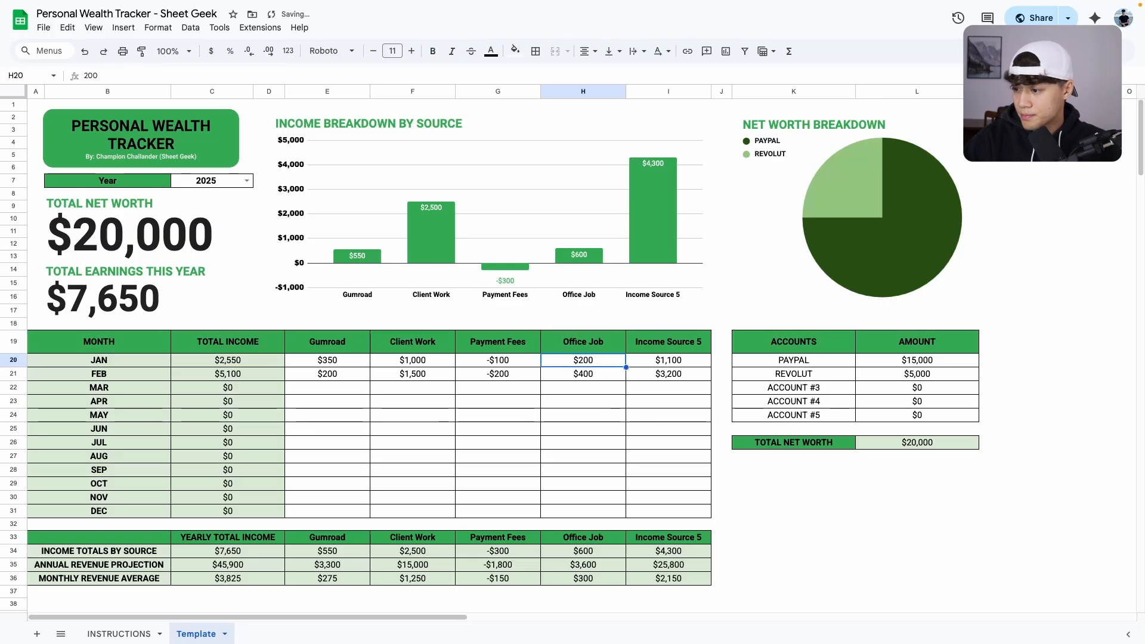
{"action": "mouse_move", "coordinate": [467, 242]}
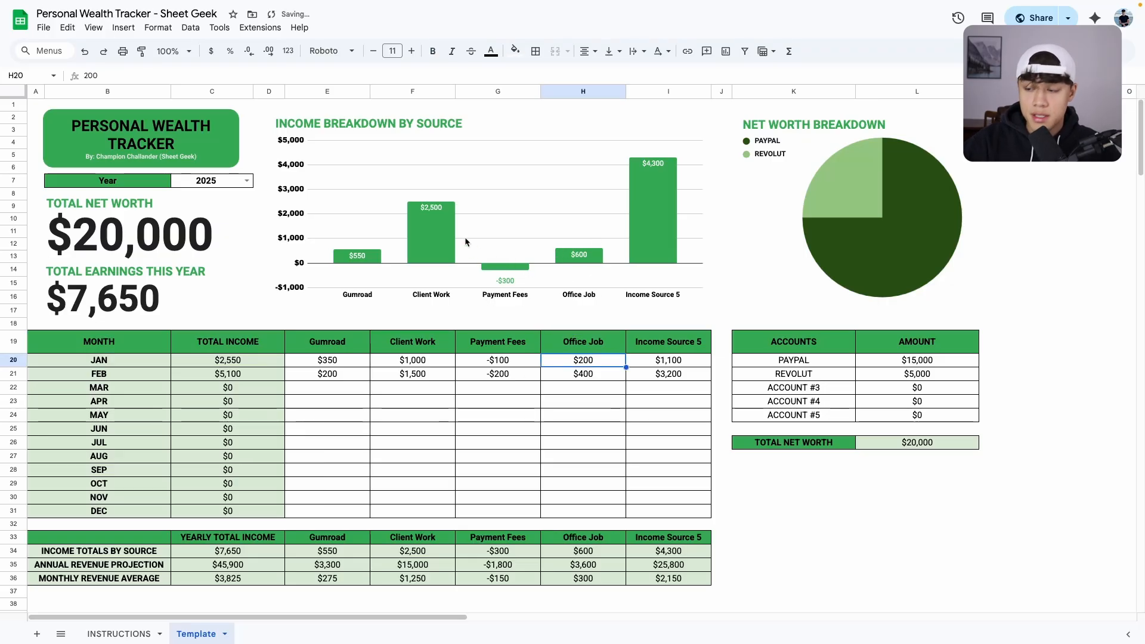
{"action": "left_click", "coordinate": [327, 386]}
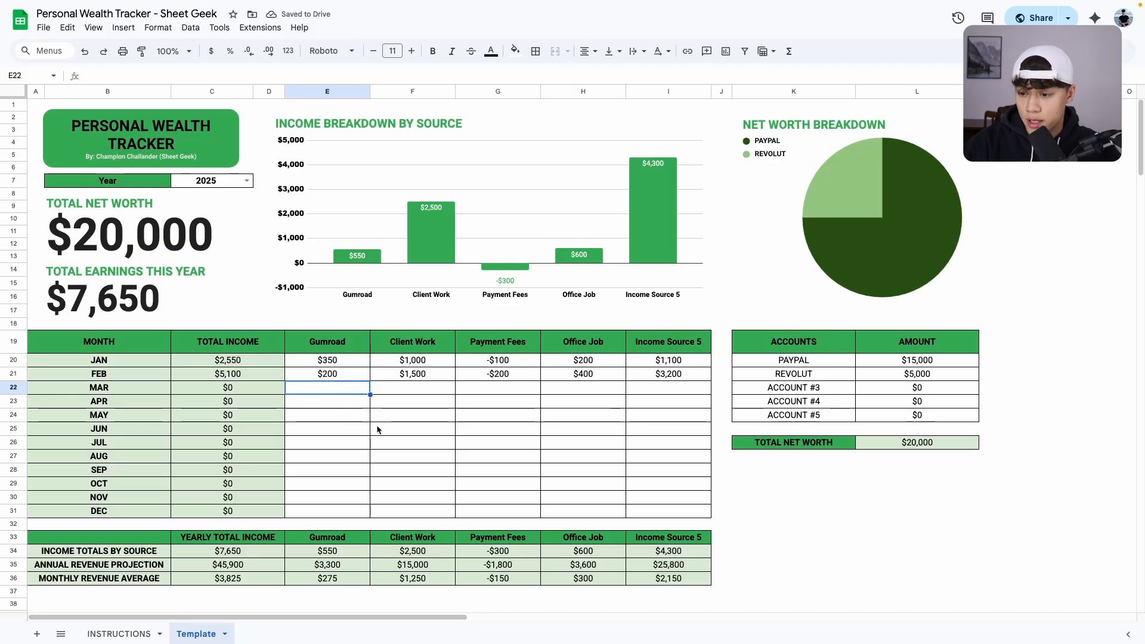
{"action": "mouse_move", "coordinate": [340, 417]}
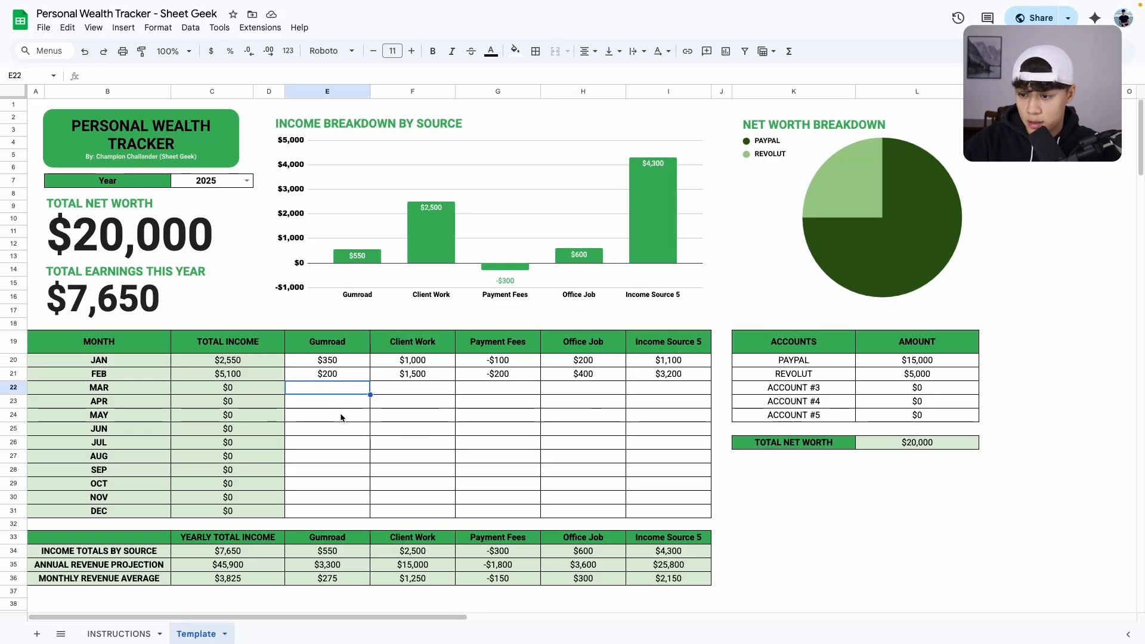
Enter March income of 1000 Gumroad and -500 Payment Fees, then check the yearly totals.
{"action": "type", "text": "1000"}
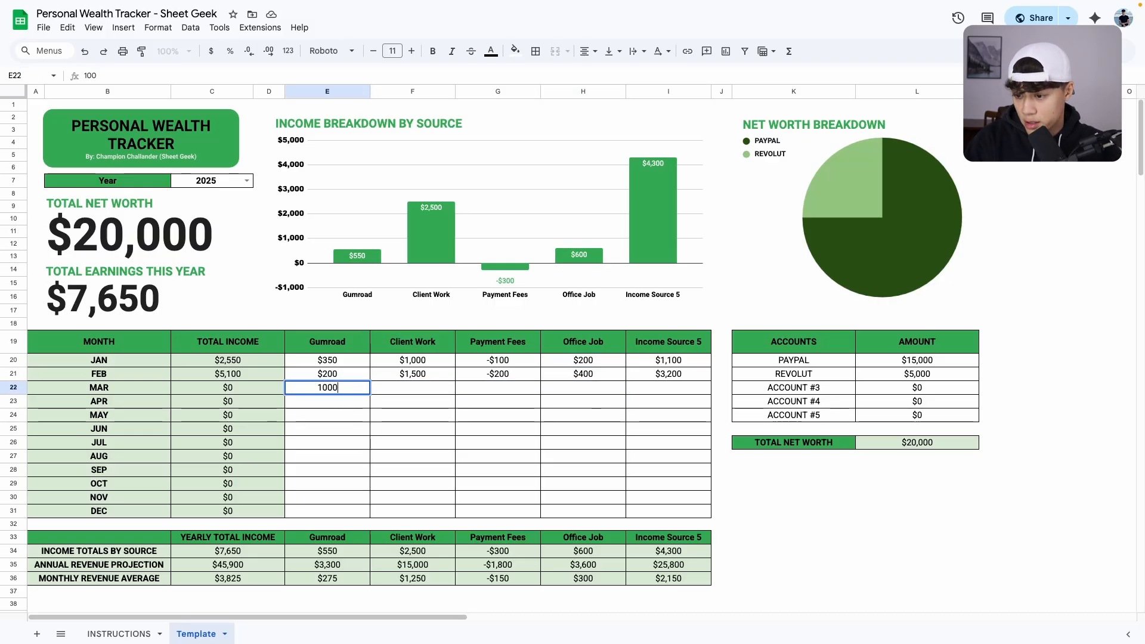
{"action": "key", "text": "Tab"}
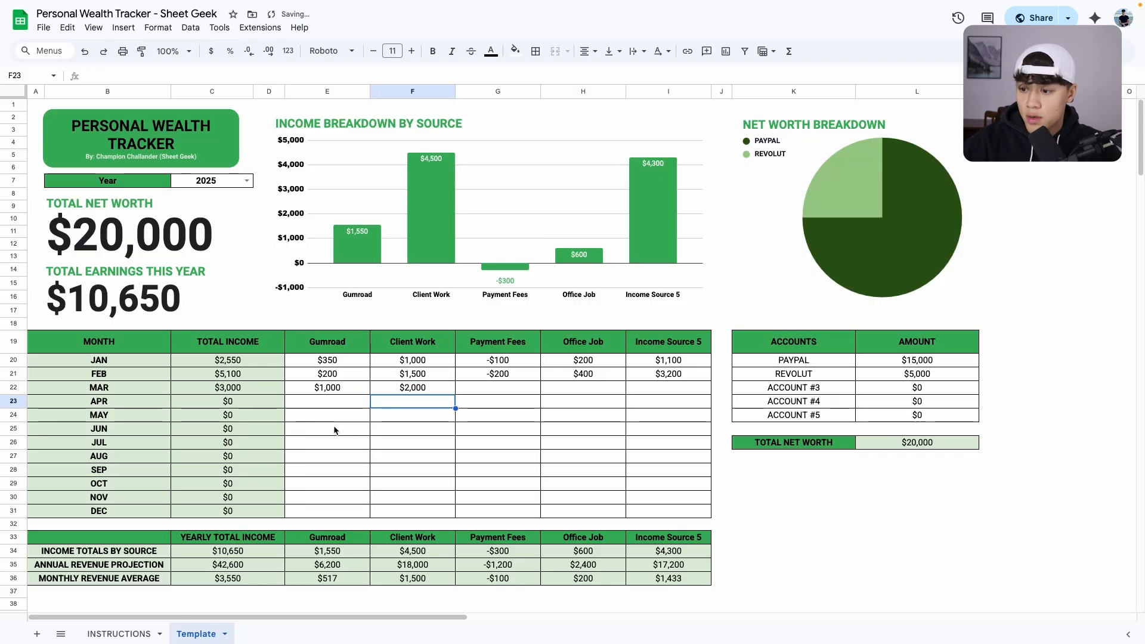
{"action": "left_click", "coordinate": [498, 386]}
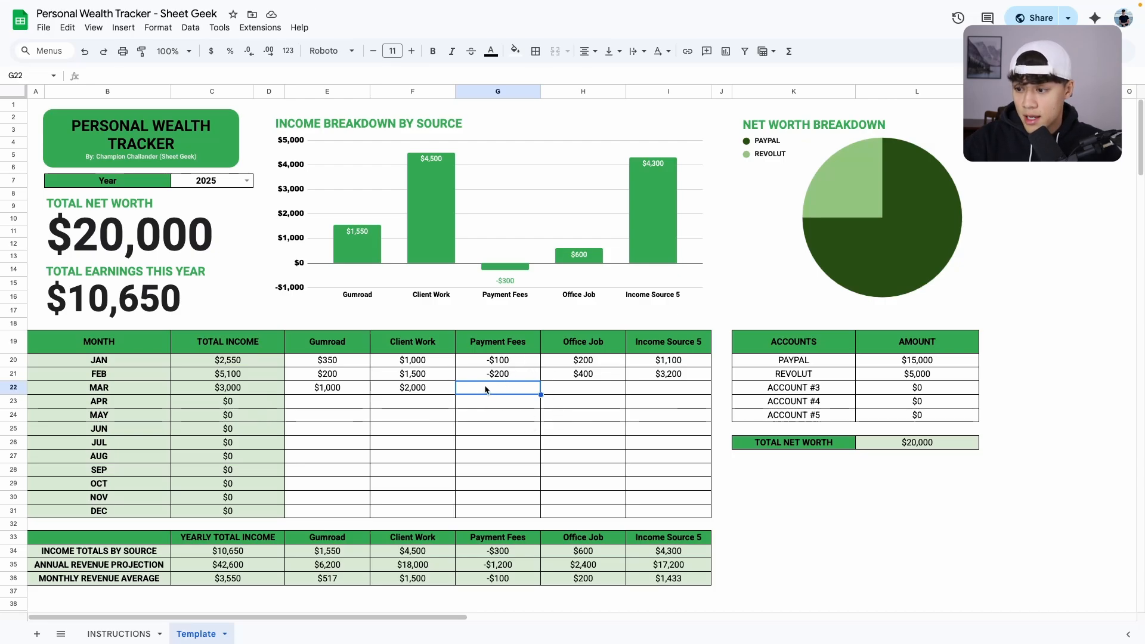
{"action": "type", "text": "-500"}
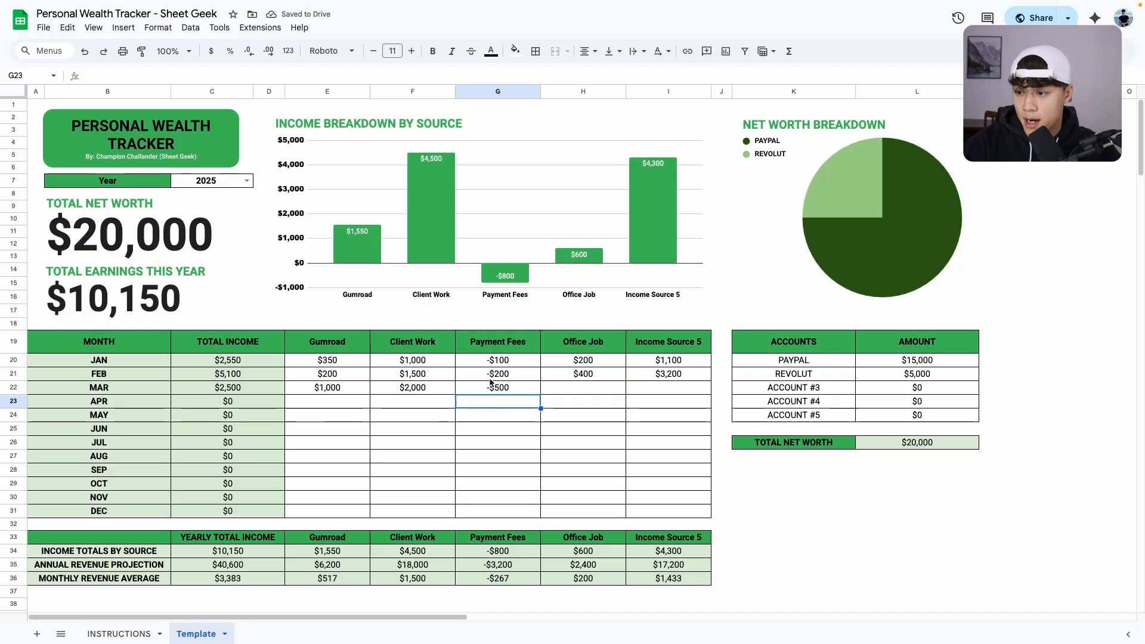
{"action": "left_click", "coordinate": [124, 299]}
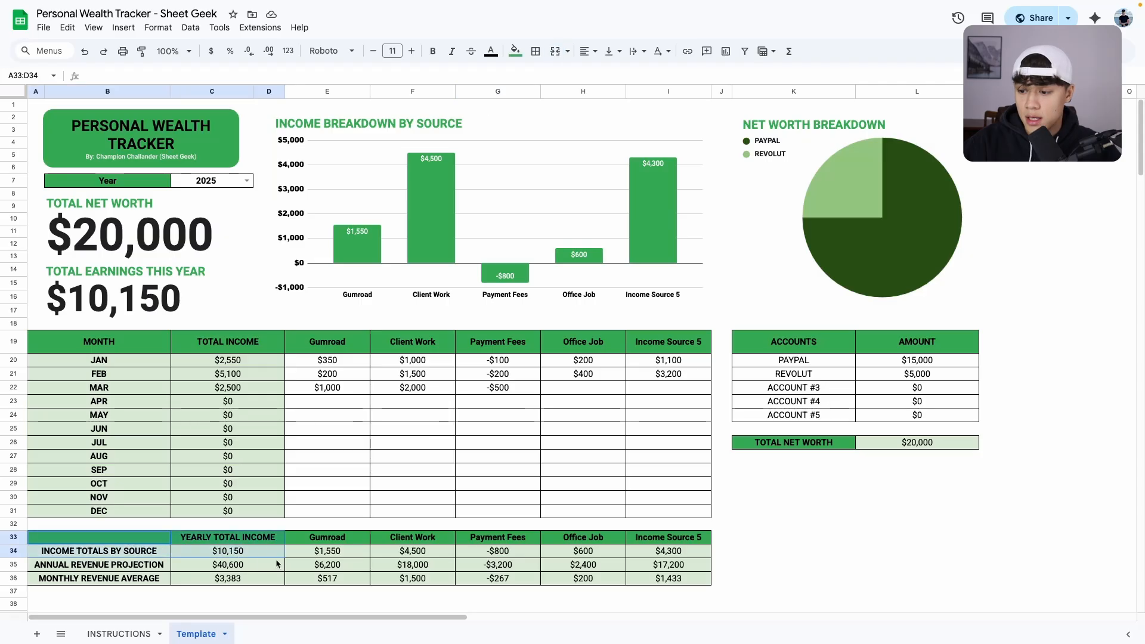
{"action": "left_click", "coordinate": [794, 551]}
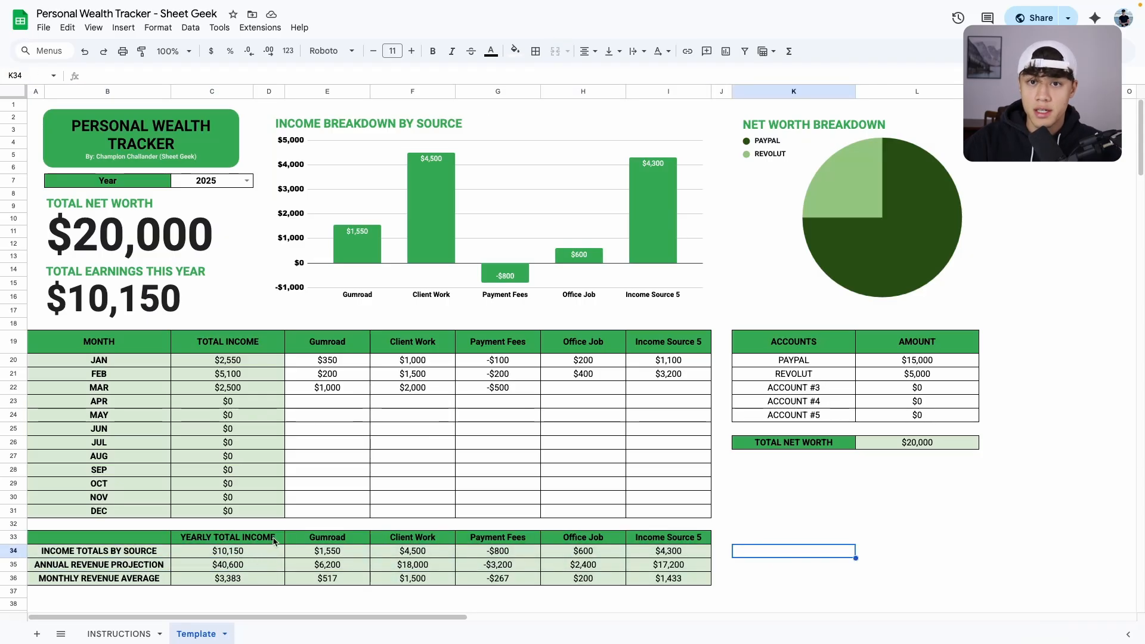
{"action": "left_click", "coordinate": [327, 552]}
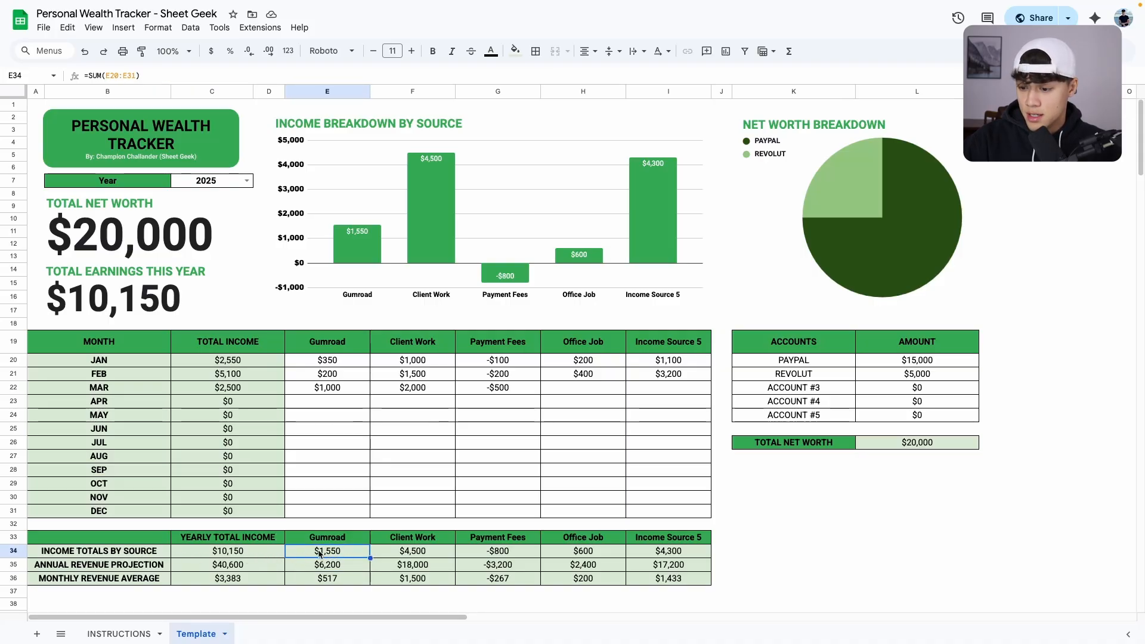
{"action": "mouse_move", "coordinate": [353, 346]}
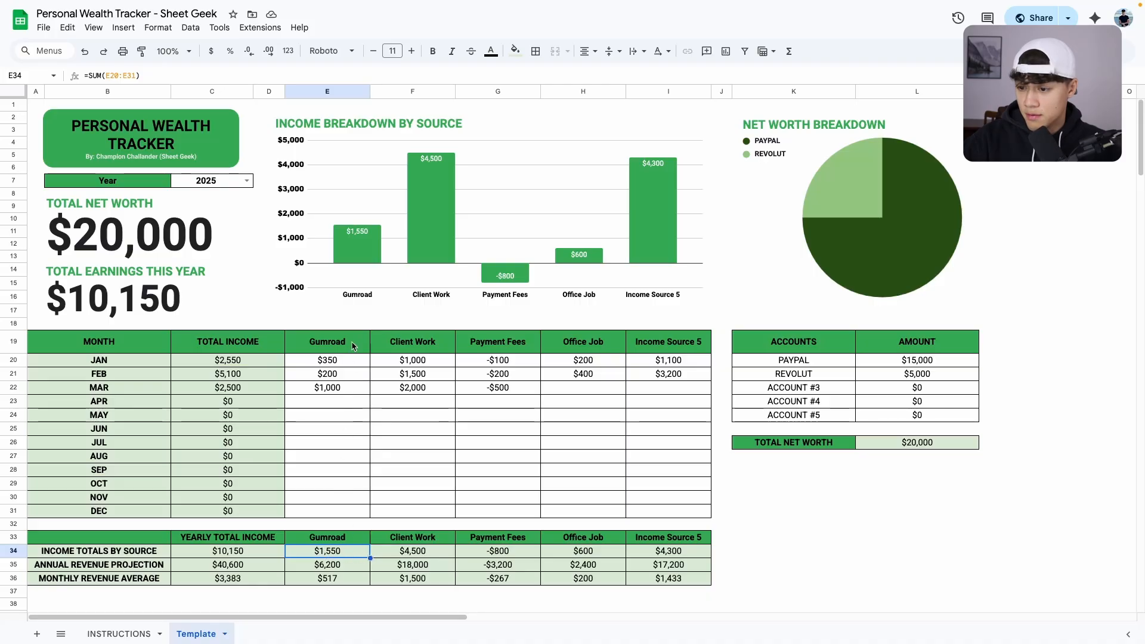
{"action": "left_click", "coordinate": [99, 564]}
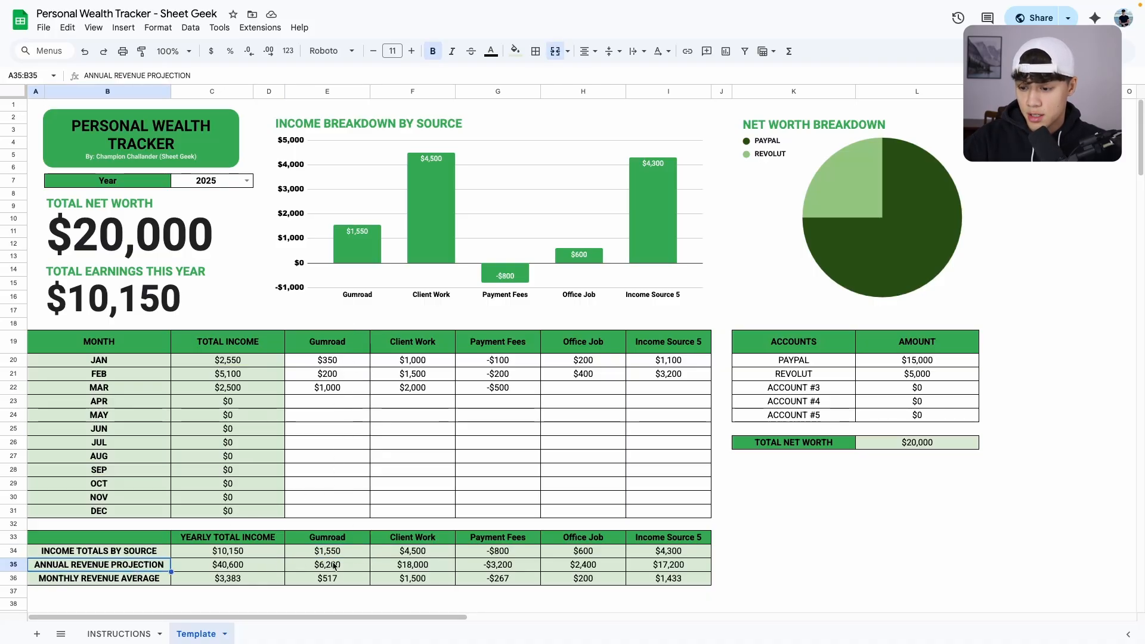
{"action": "left_click", "coordinate": [327, 564]}
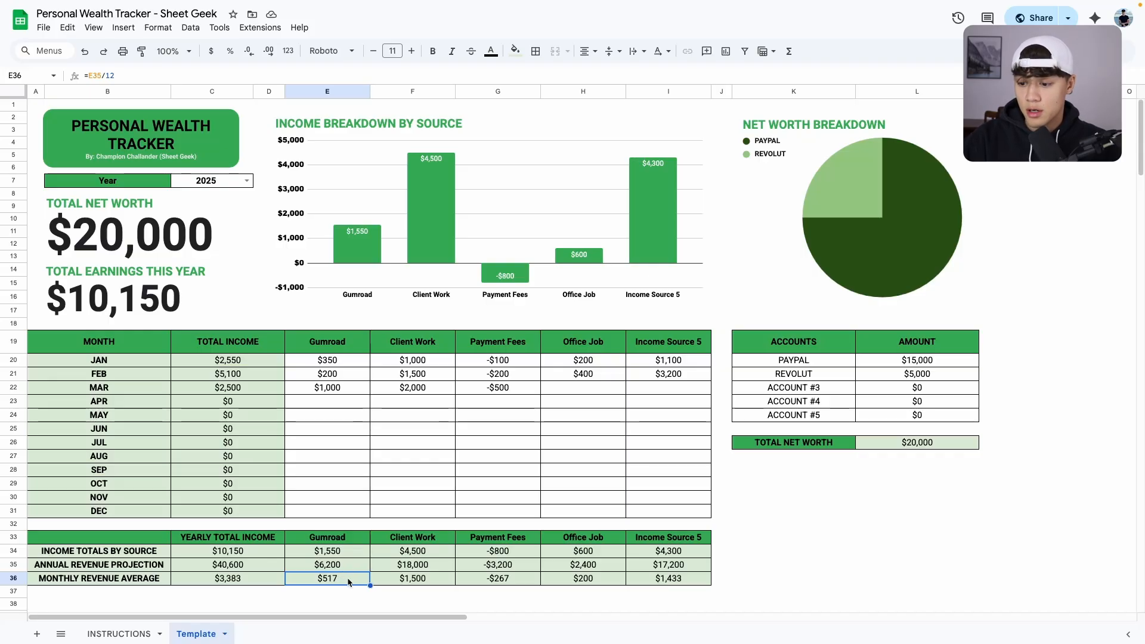
{"action": "left_click", "coordinate": [326, 564]}
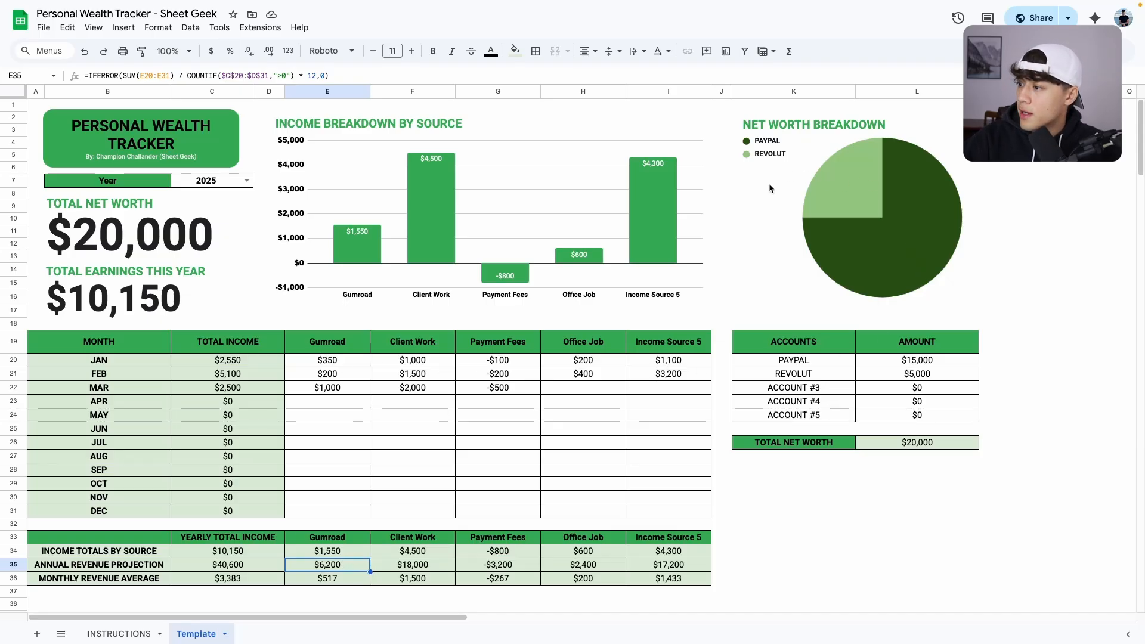
{"action": "mouse_move", "coordinate": [864, 342]}
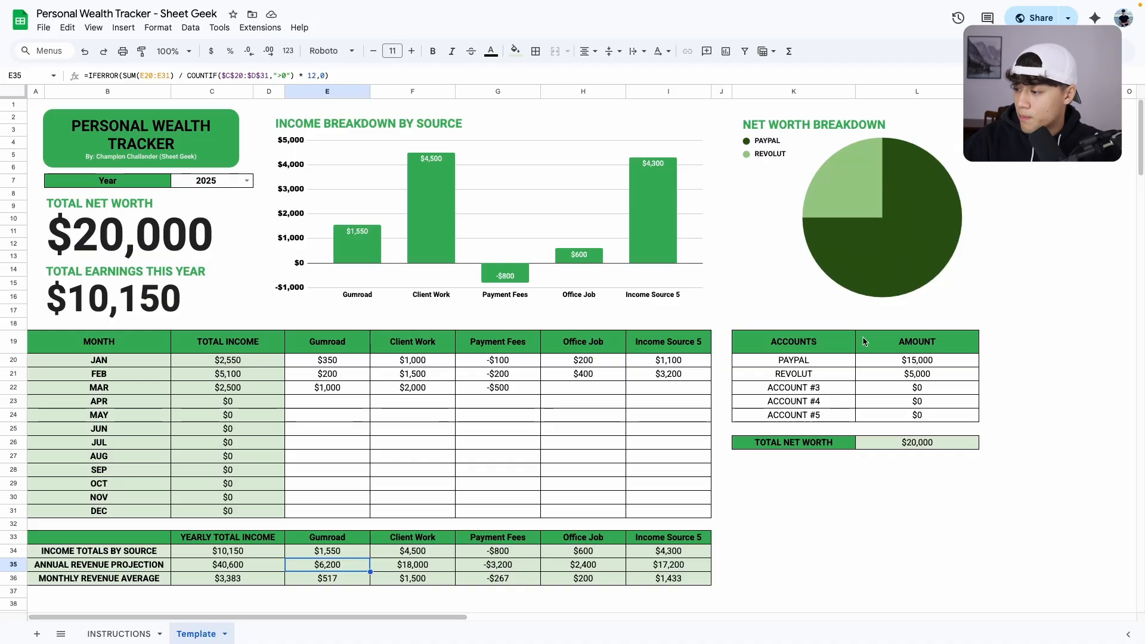
Rename the third account to Cash with $500 and verify the total net worth SUM formula.
{"action": "left_click", "coordinate": [794, 360]}
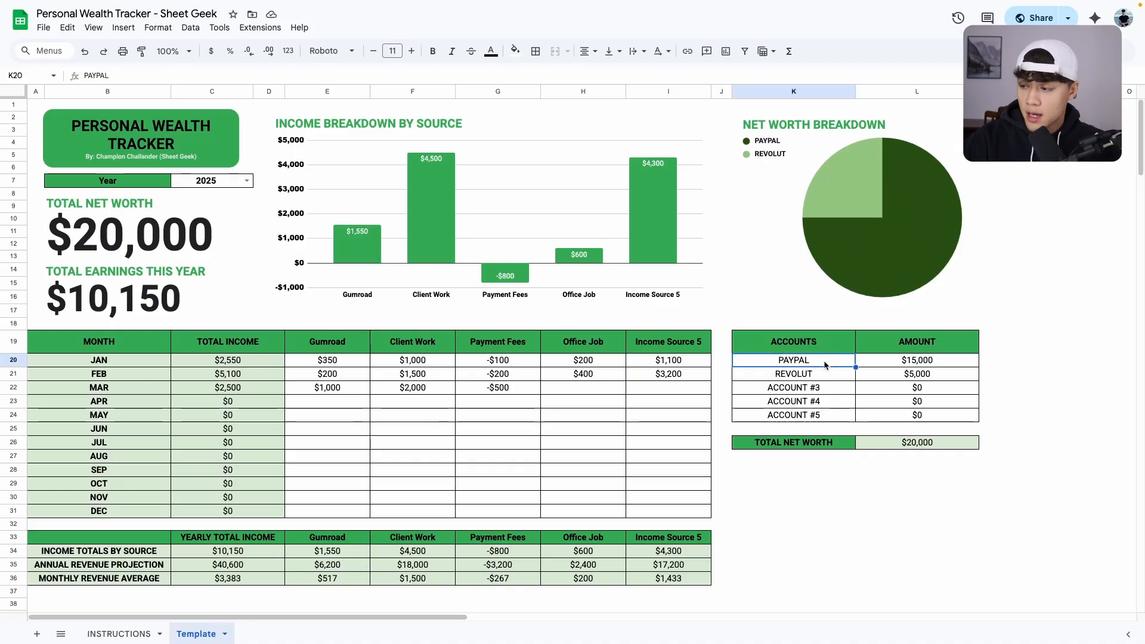
{"action": "left_click", "coordinate": [916, 387]}
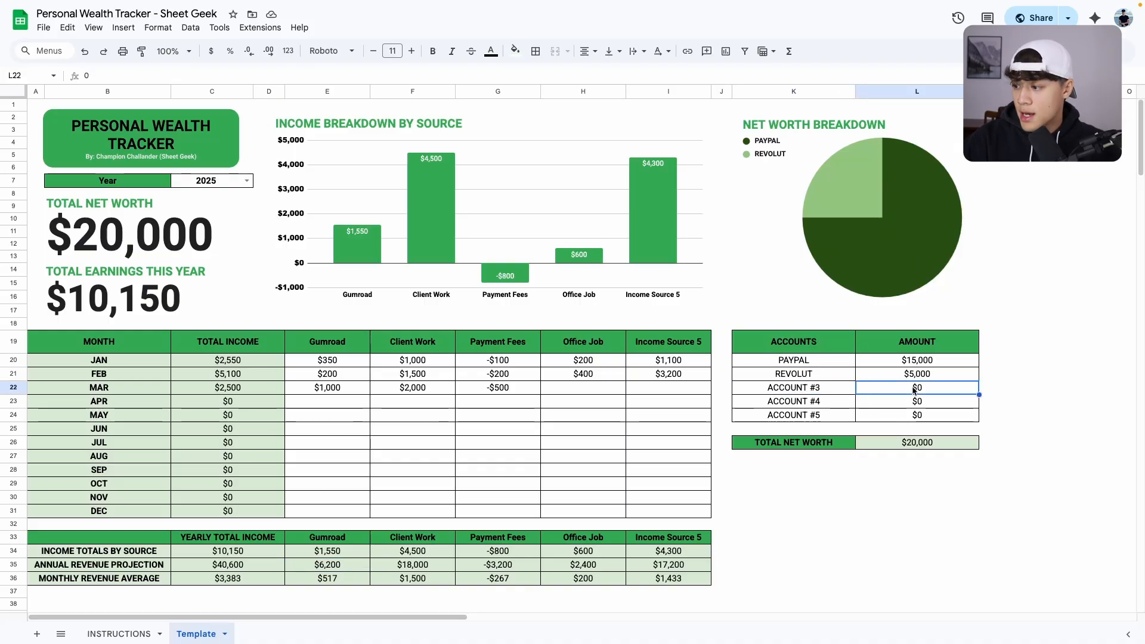
{"action": "left_click", "coordinate": [793, 387]}
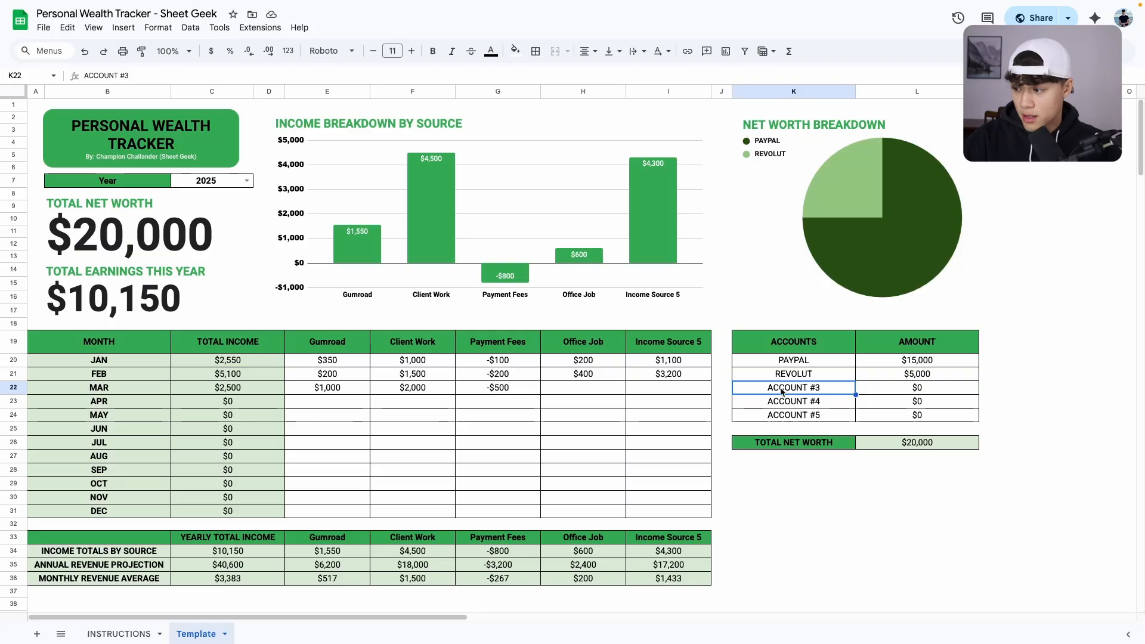
{"action": "type", "text": "Cash"}
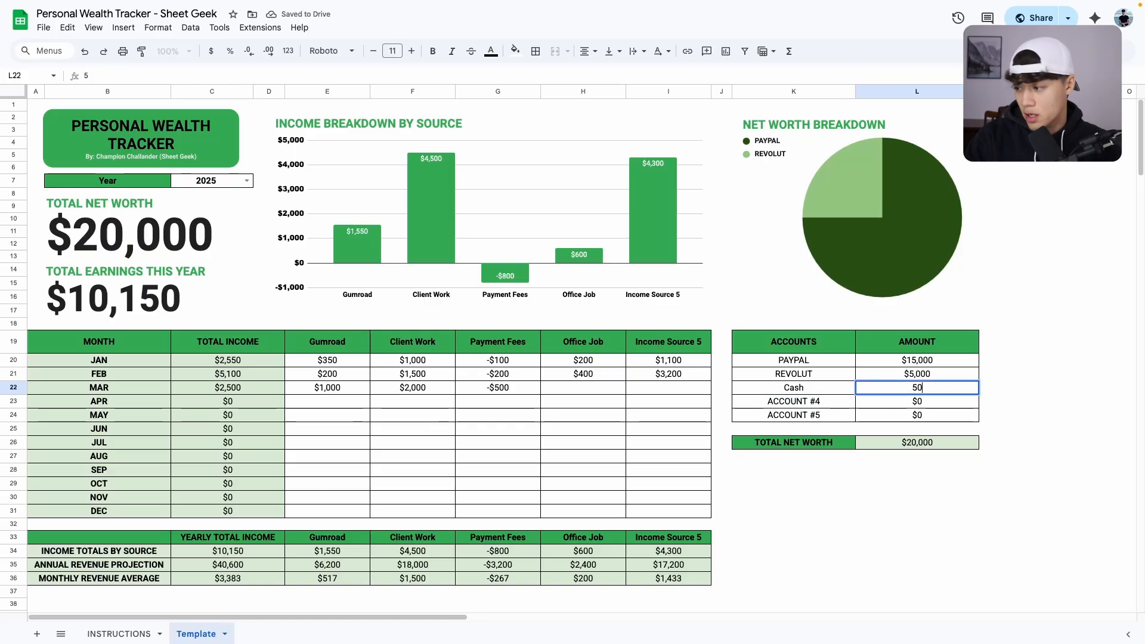
{"action": "type", "text": "$500"}
{"action": "key", "text": "Return"}
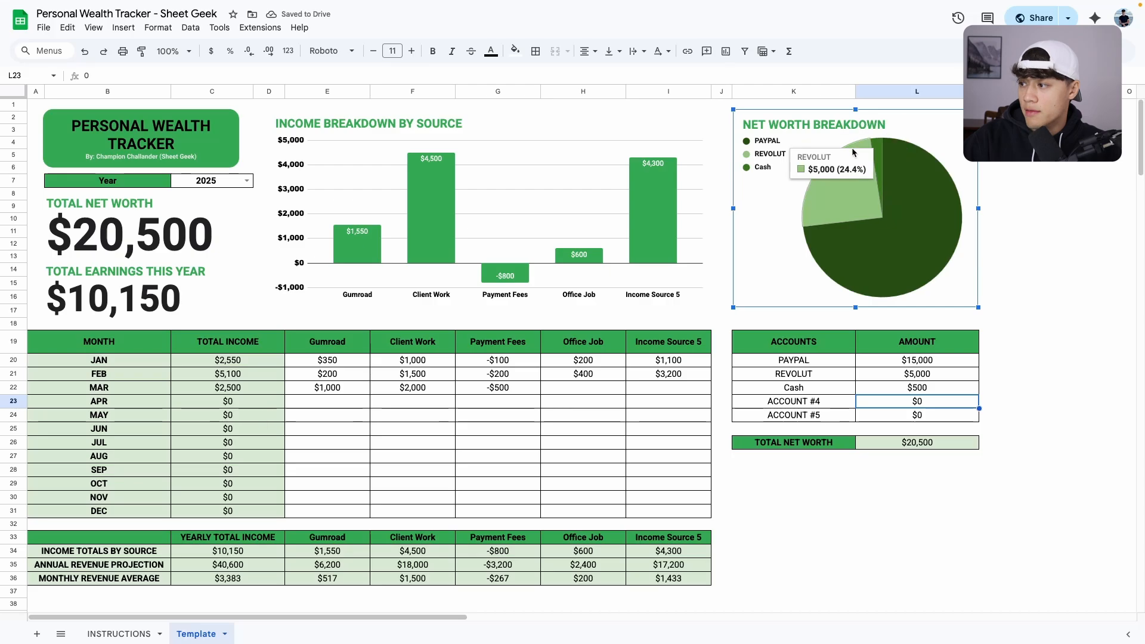
{"action": "mouse_move", "coordinate": [959, 399]}
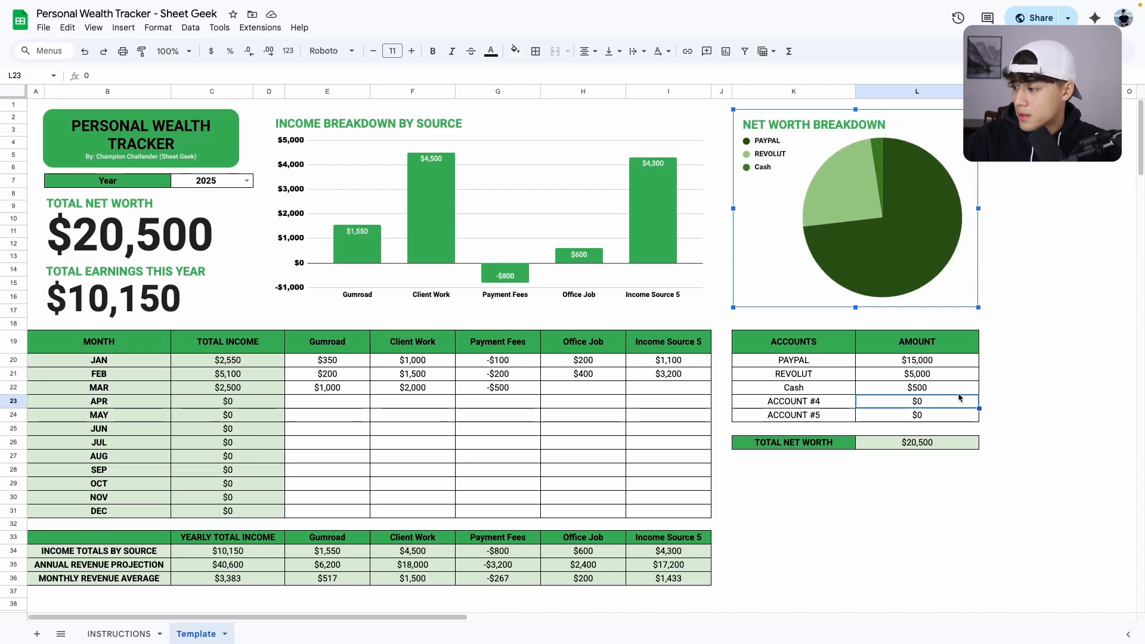
{"action": "left_click", "coordinate": [918, 441]}
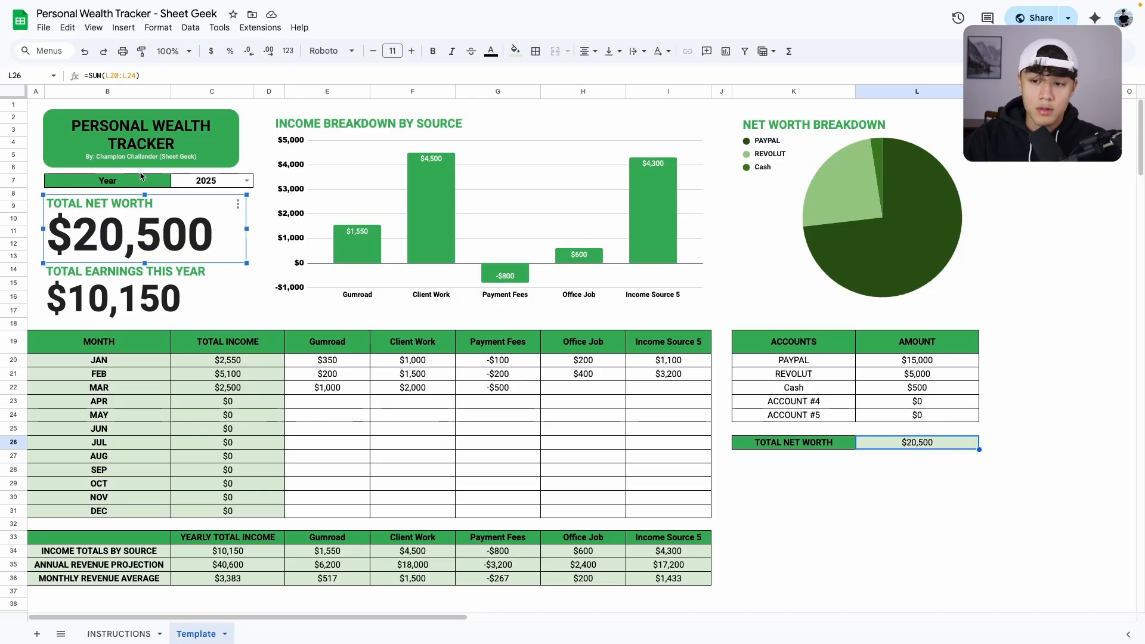
{"action": "left_click", "coordinate": [794, 441]}
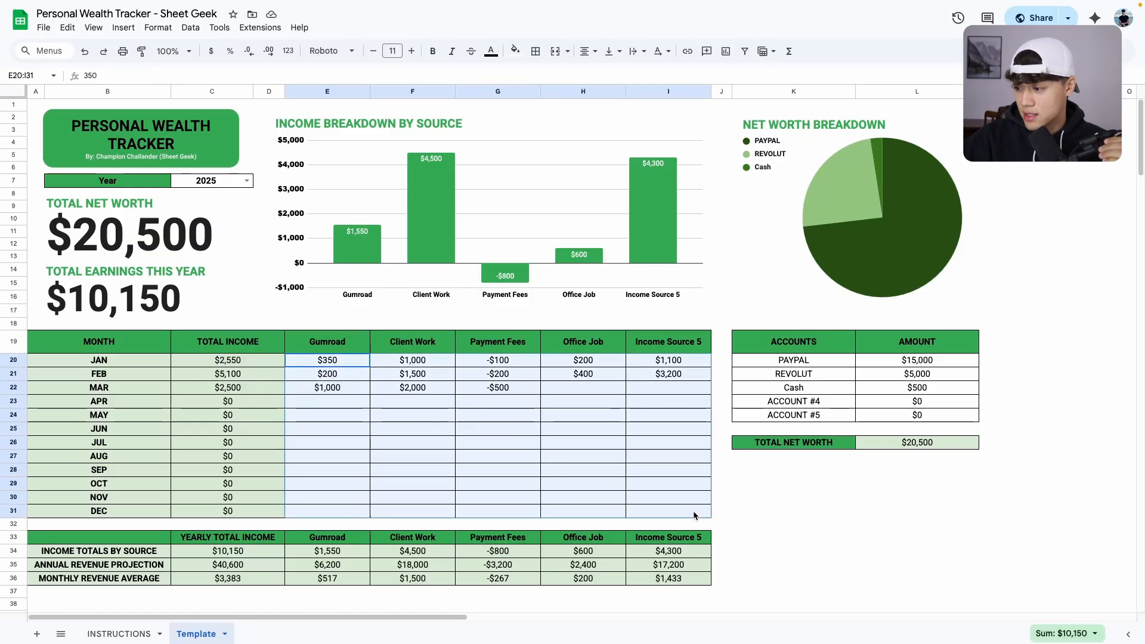
{"action": "left_click", "coordinate": [795, 510]}
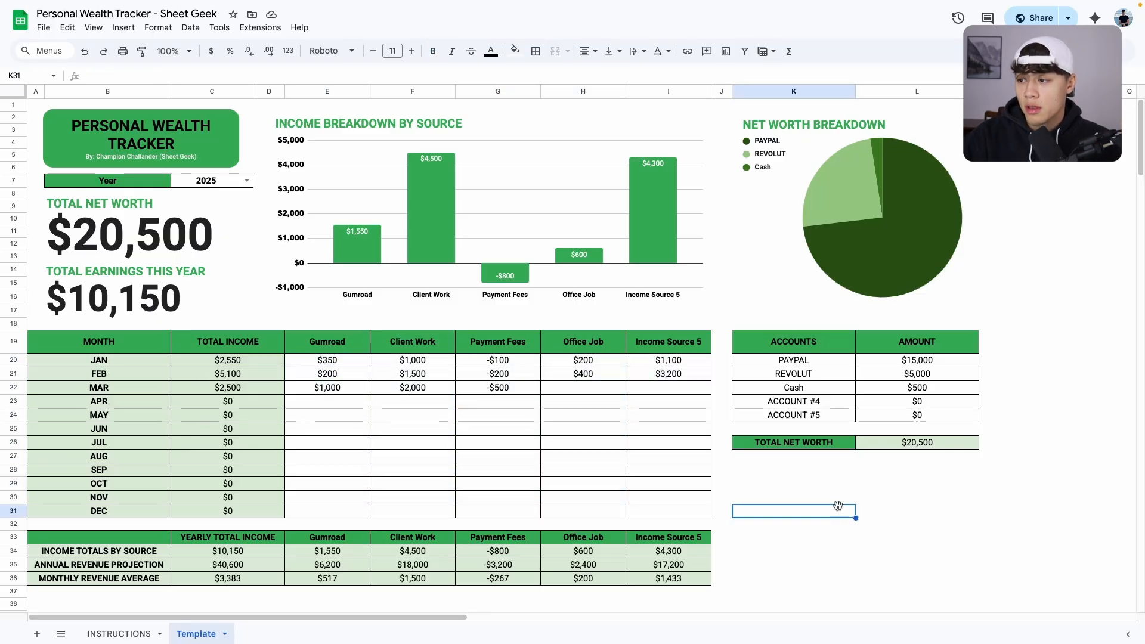